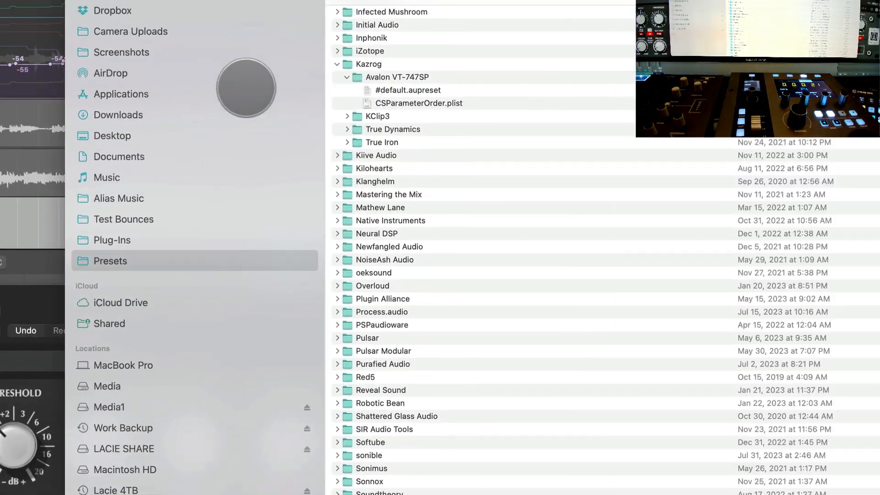
{"action": "mouse_move", "coordinate": [434, 108]}
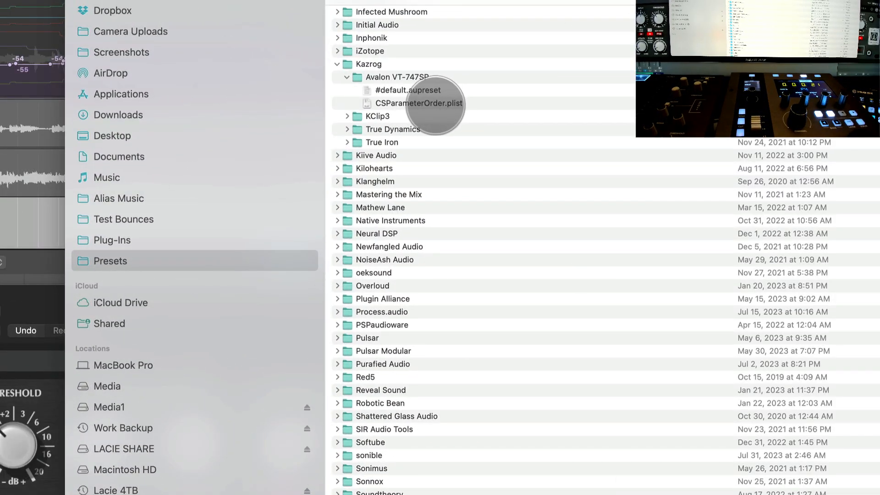